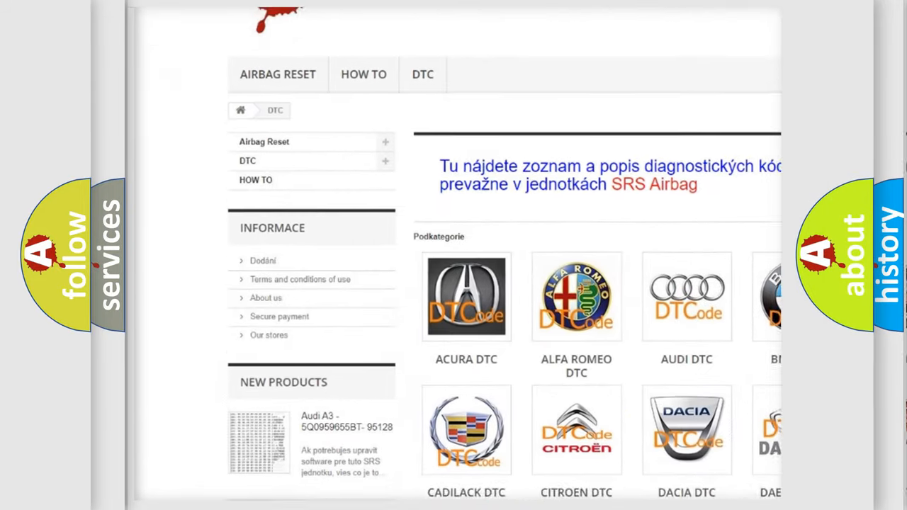
{"action": "scroll", "scroll_direction": "down", "scroll_amount": 3}
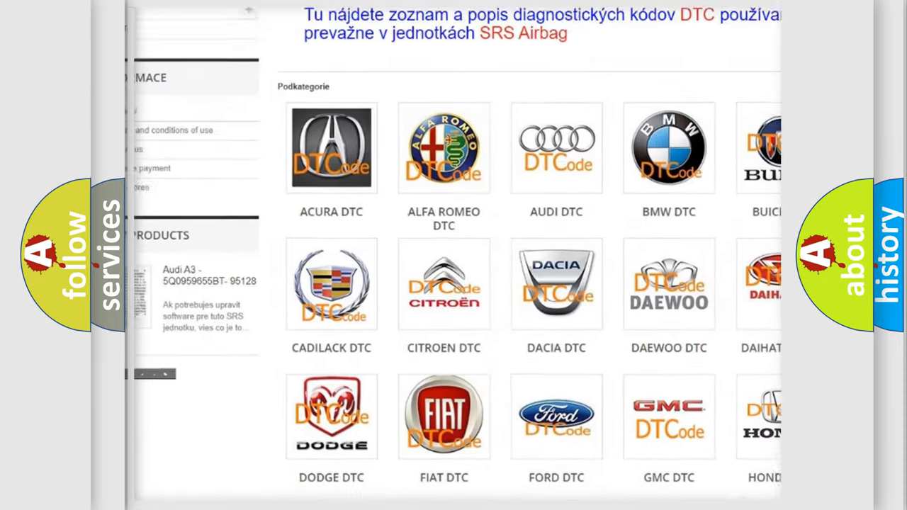
{"action": "scroll", "scroll_direction": "down", "scroll_amount": 3}
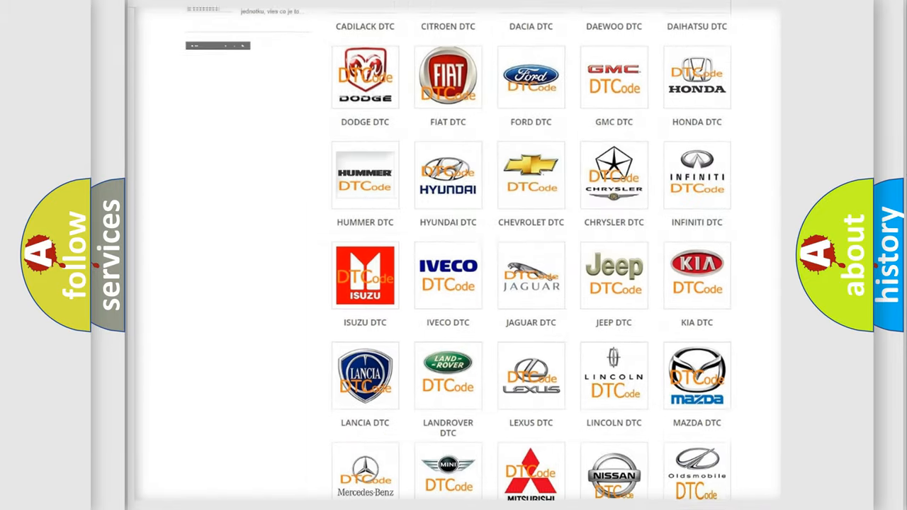
{"action": "scroll", "scroll_direction": "down", "scroll_amount": 3}
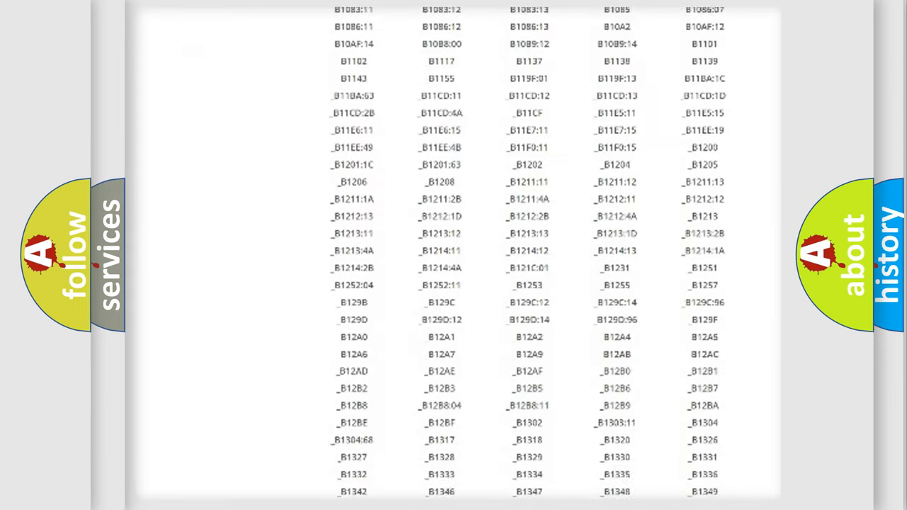
{"action": "scroll", "scroll_direction": "down", "scroll_amount": 3}
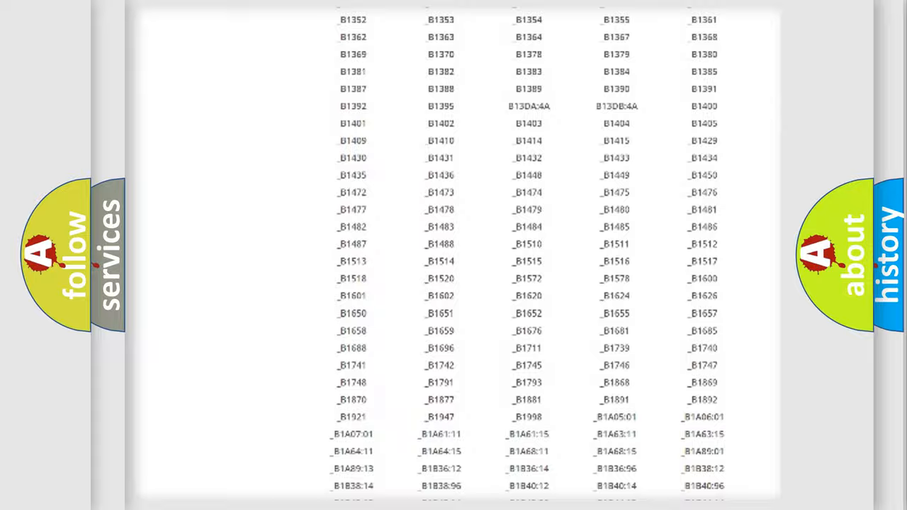